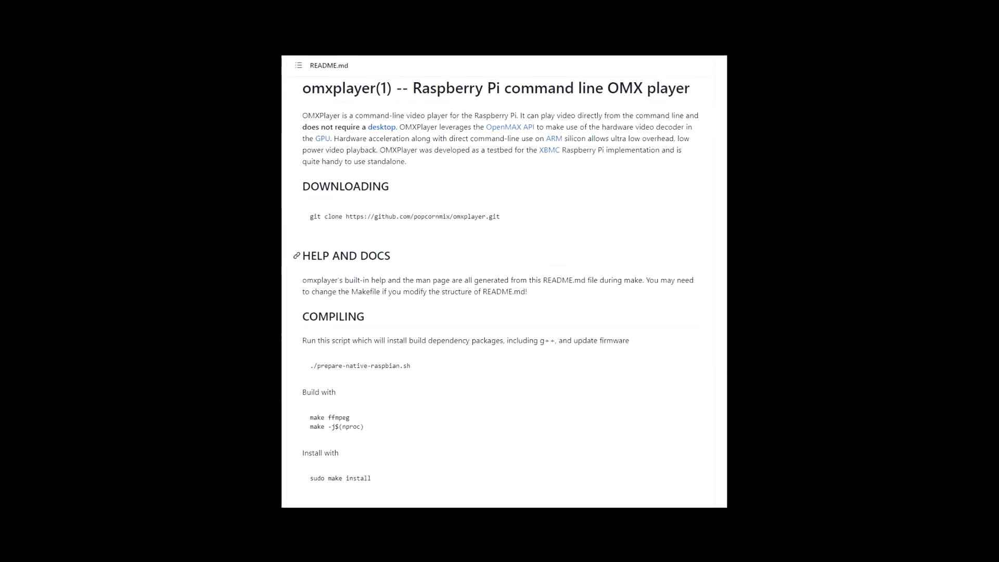
- Run 'sudo apt install omxplayer' to install the omxplayer package
scroll("up", 3)
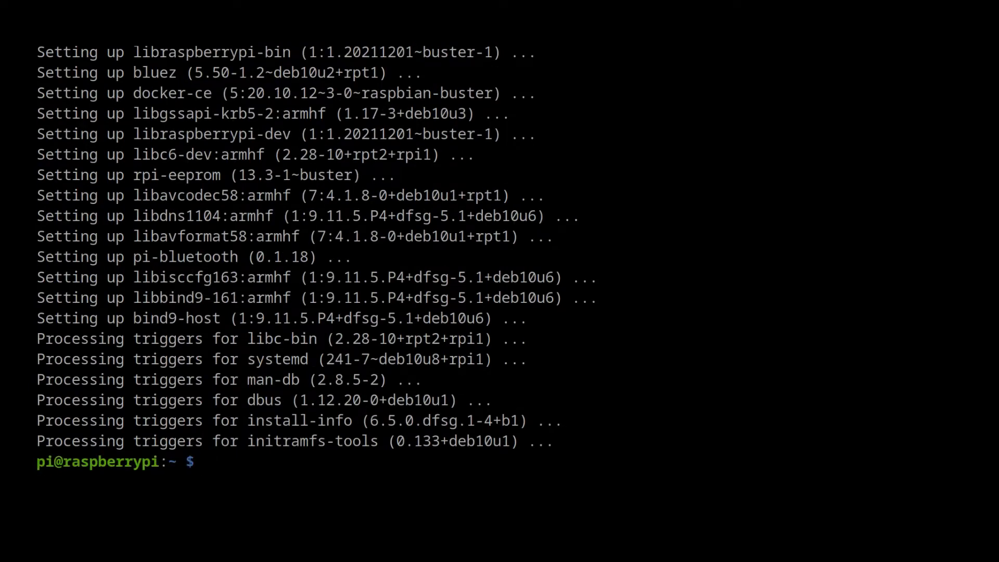
type("sudo")
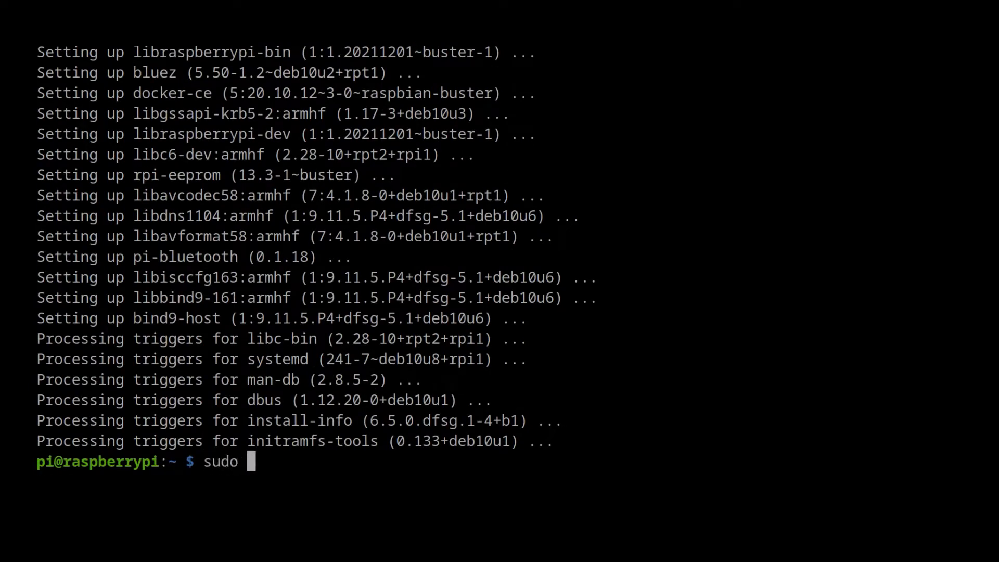
type("apt install omxplayer")
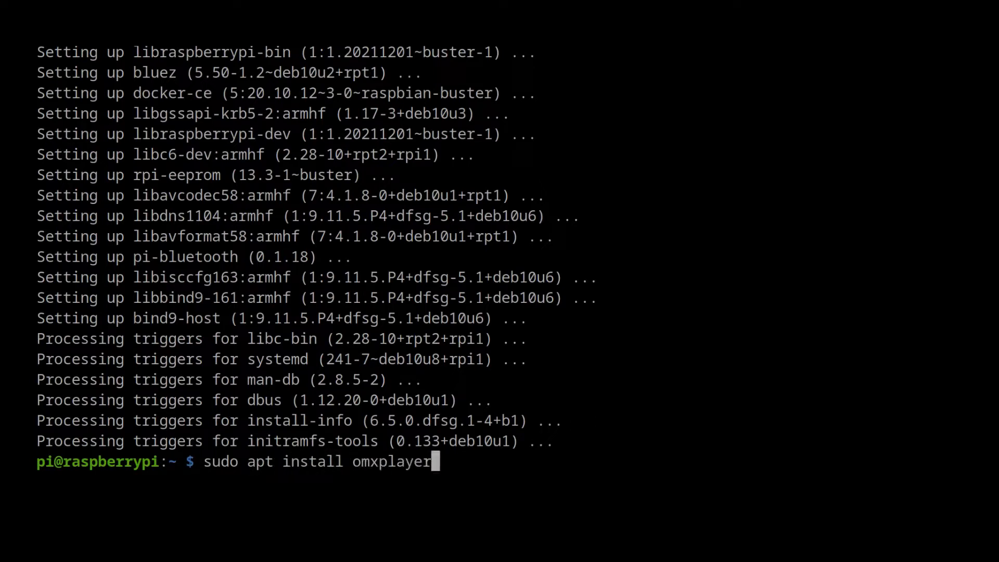
key("Return")
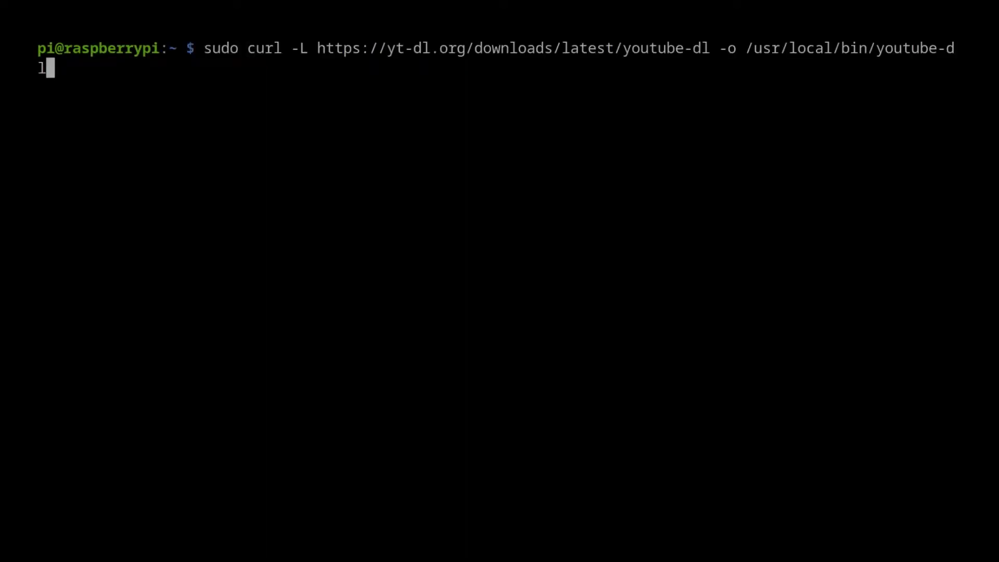
- Download youtube-dl into /usr/local/bin with sudo curl -L and chmod it executable
key("Return")
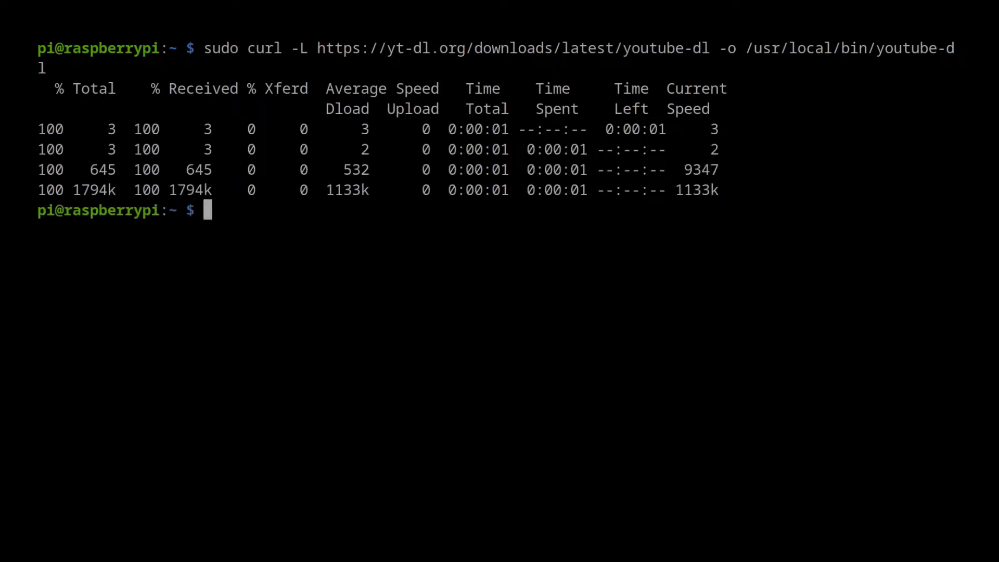
type("sudo chmod")
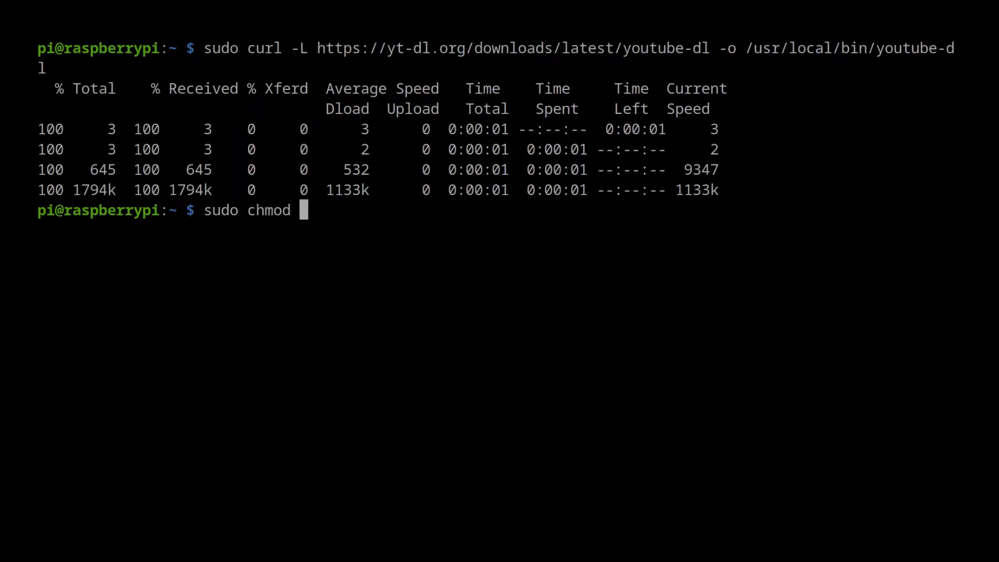
key("Return")
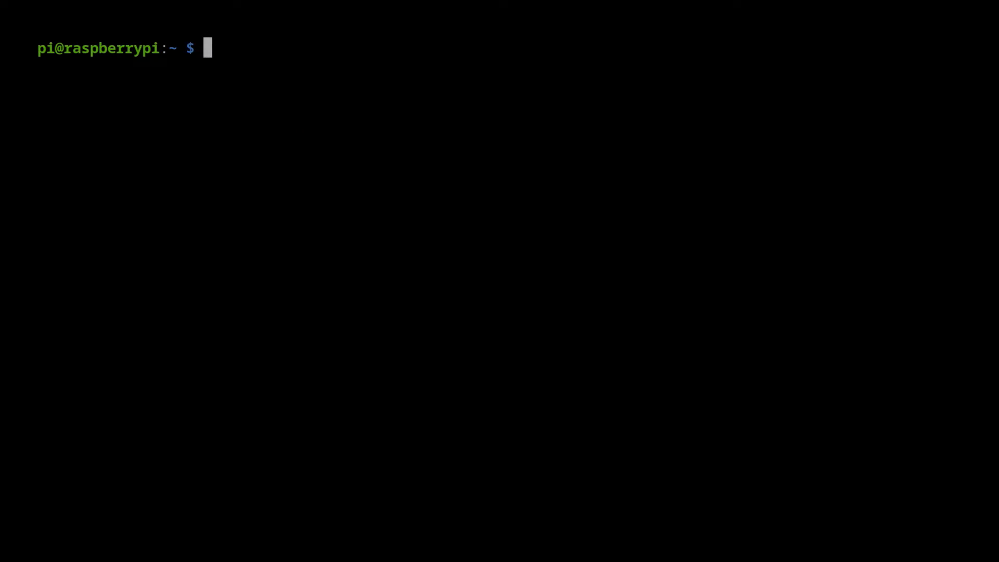
- Compose 'omxplayer -o local --vol -2700 $(youtube-dl -g -f 140 ...)' to stream a YouTube video's audio
type("omxplayer")
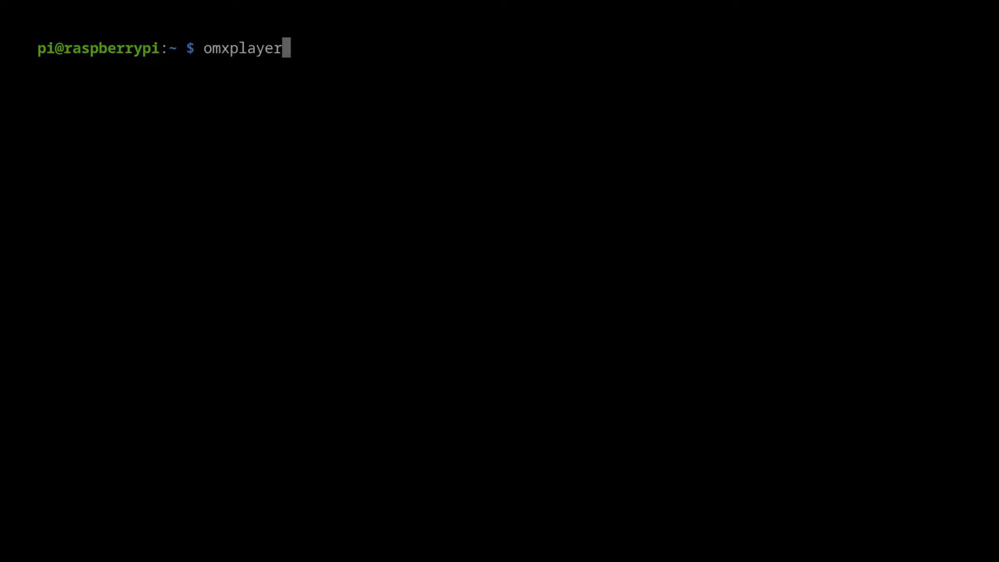
type("-o l")
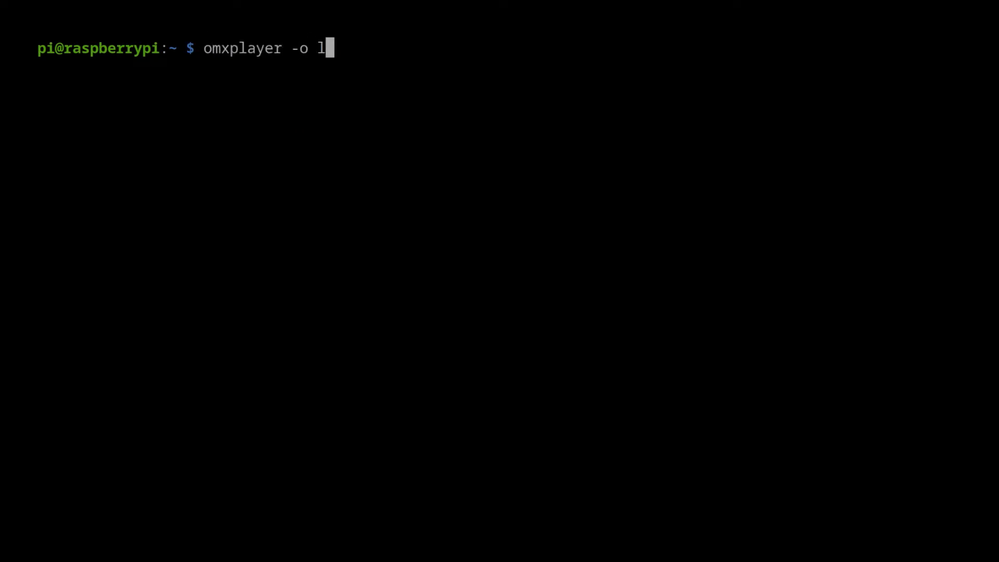
type("ocal --vol -2")
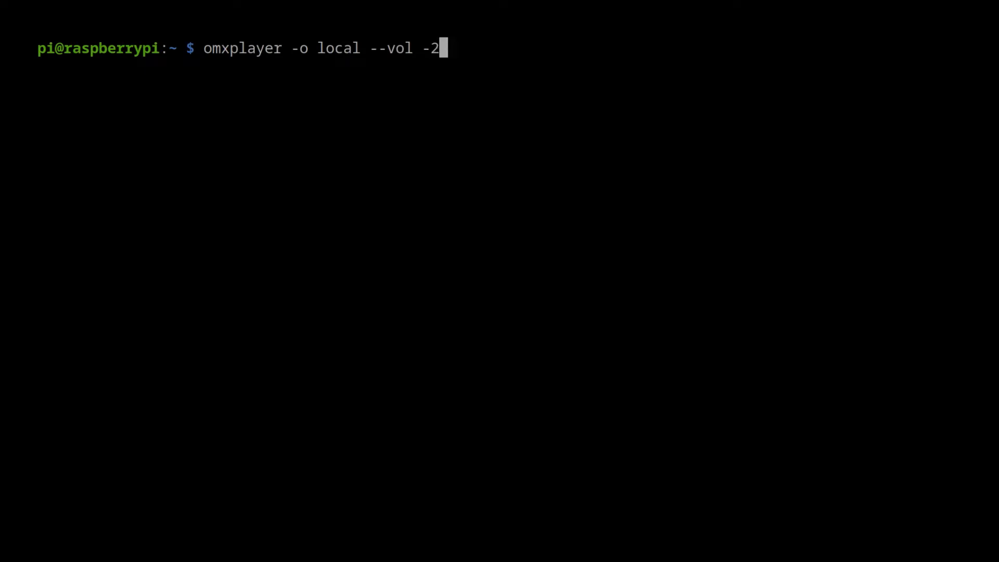
type("700")
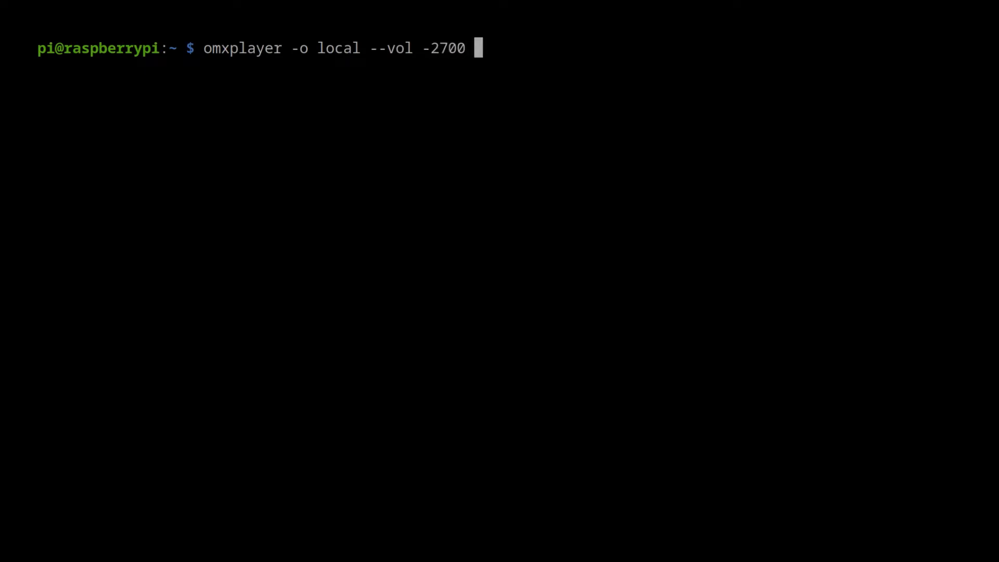
type("$")
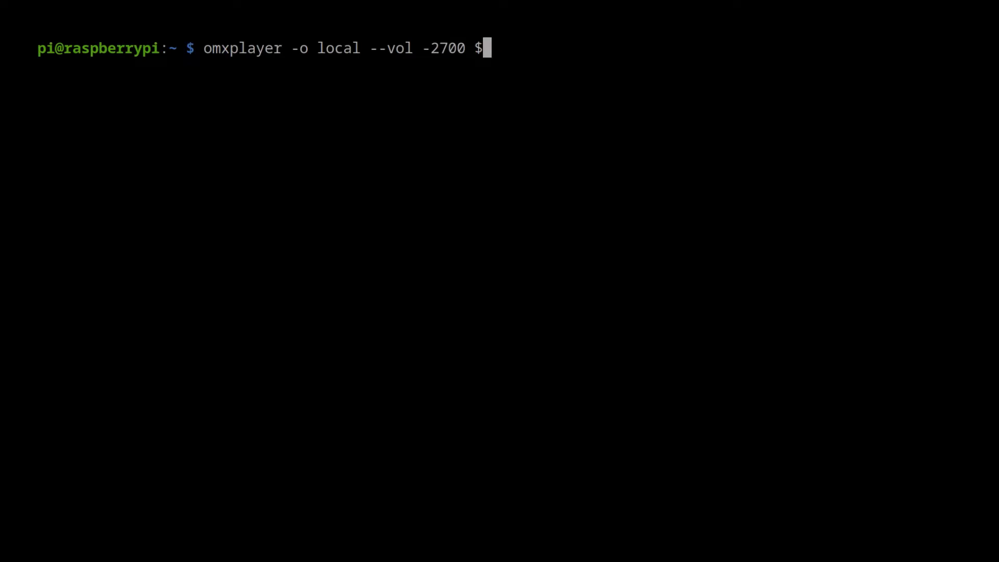
type("(youtu")
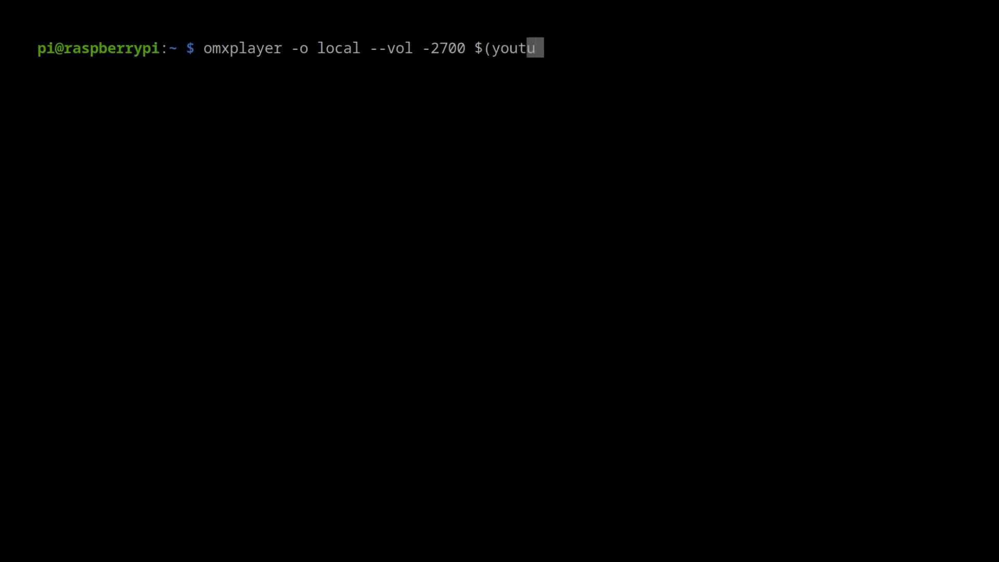
type("be-dl -")
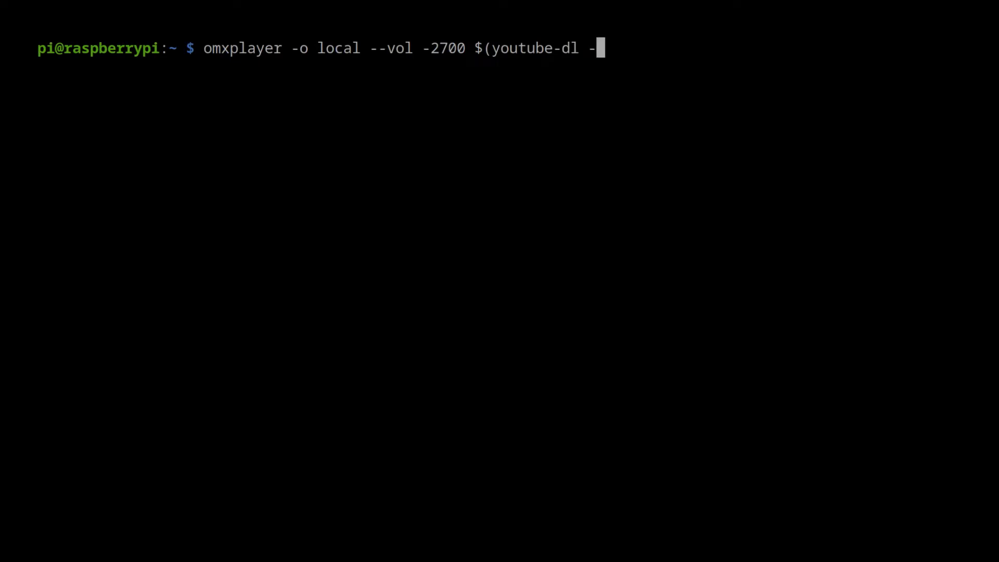
type("g -f")
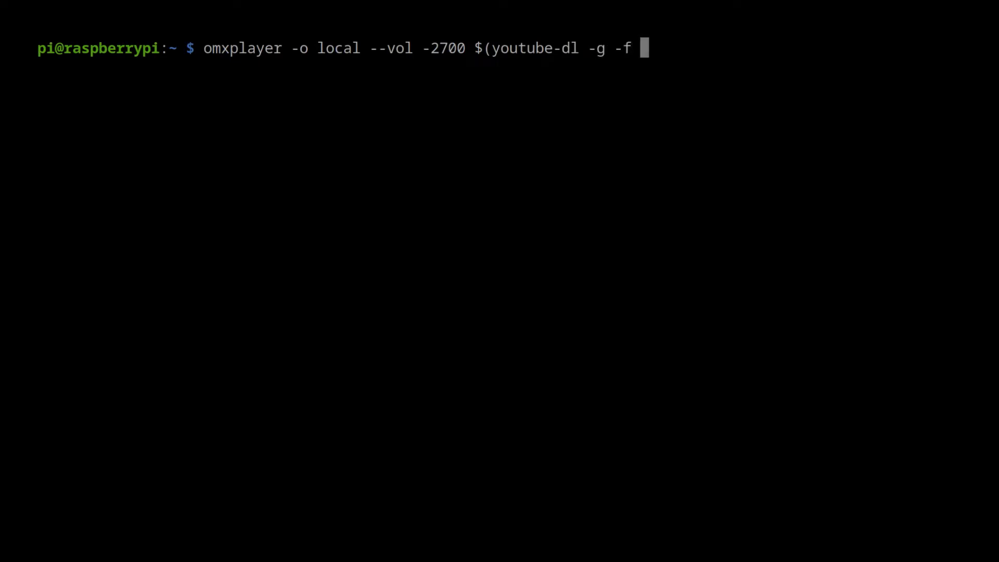
type("140")
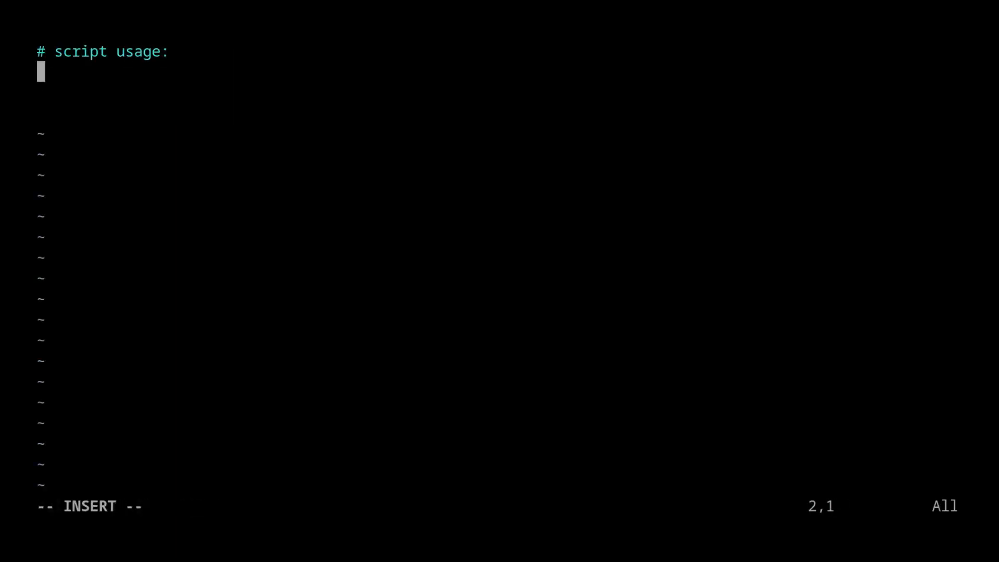
- Write alarm.sh in vim with usage comments, sleep "$1" and the omxplayer line using $2, then save it
type("# ./alarm.sh <seconds delay> <")
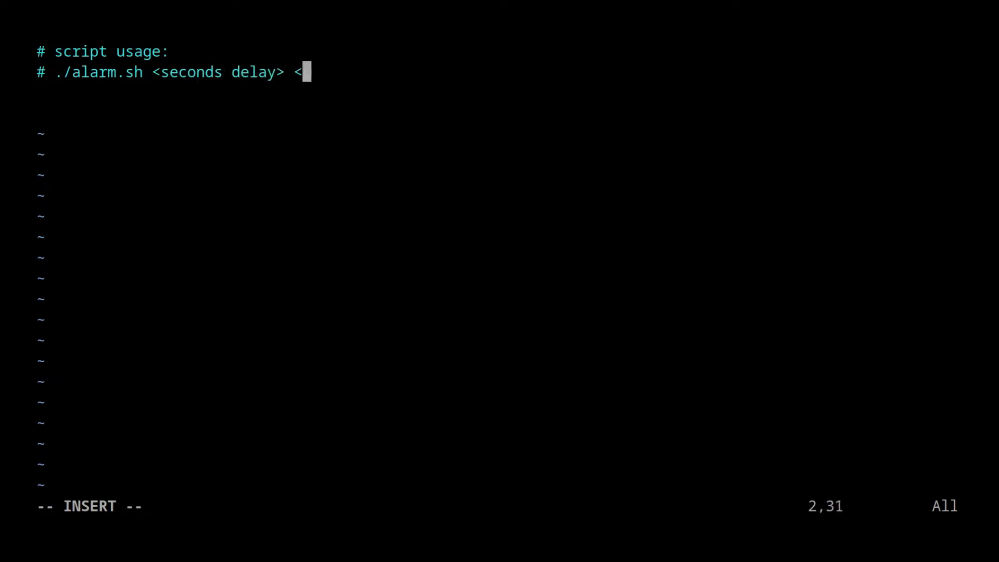
type("youtube video id>")
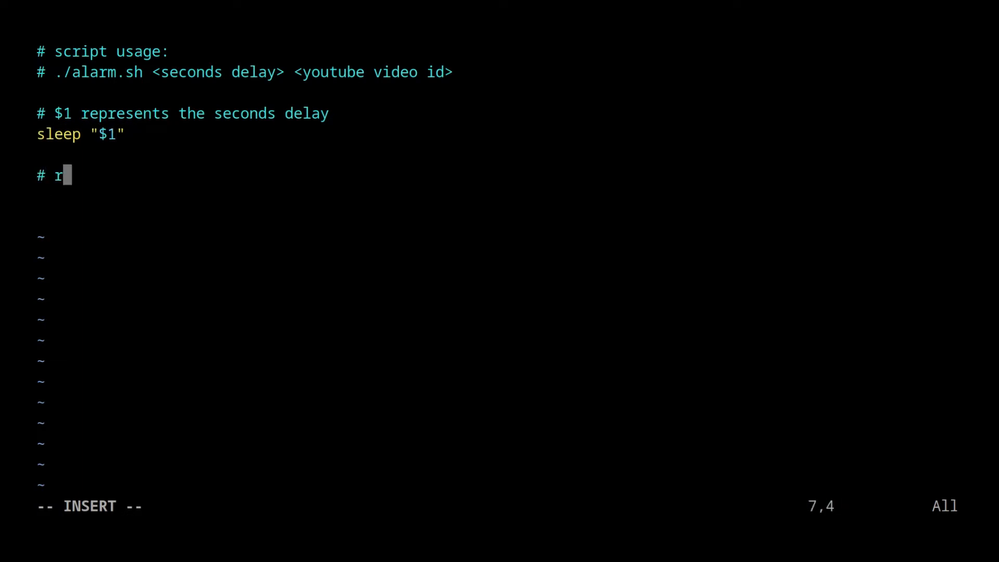
type("stream the audio from the pi")
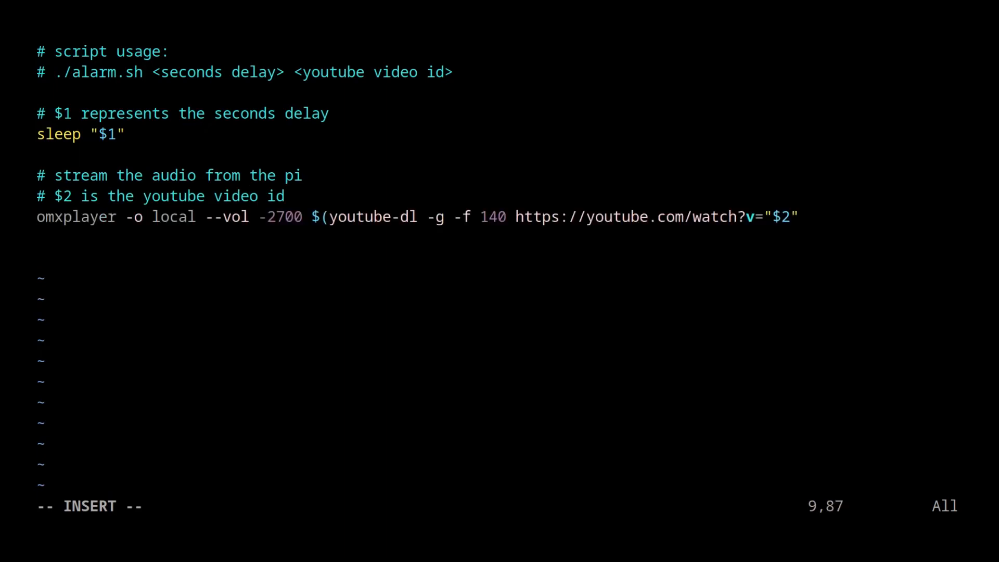
key("Escape")
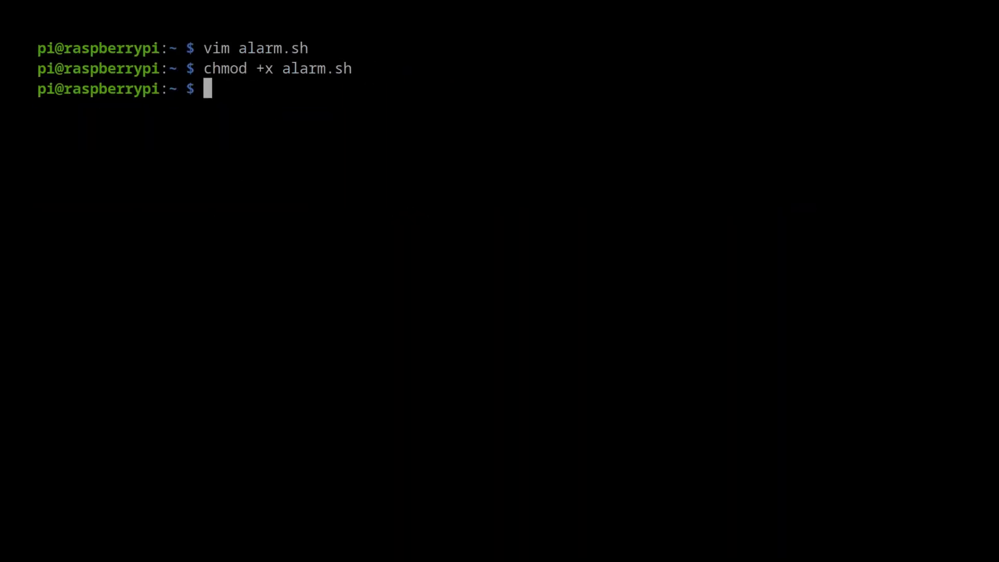
- Run './alarm.sh 30 oEKITXXT9J8' to stream the video's audio after a 30-second delay
type("./alarm.sh 30 oEKITXXT9J8")
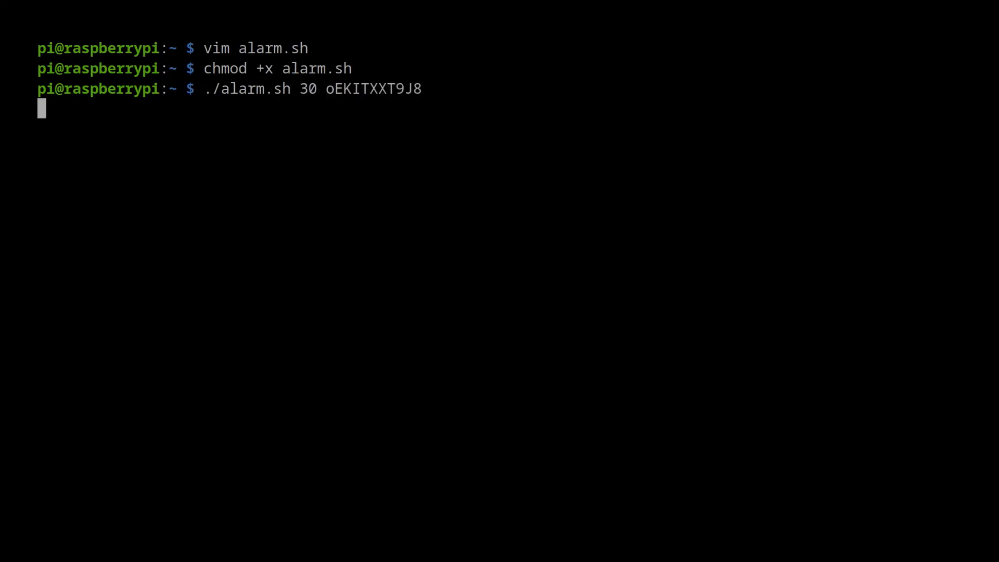